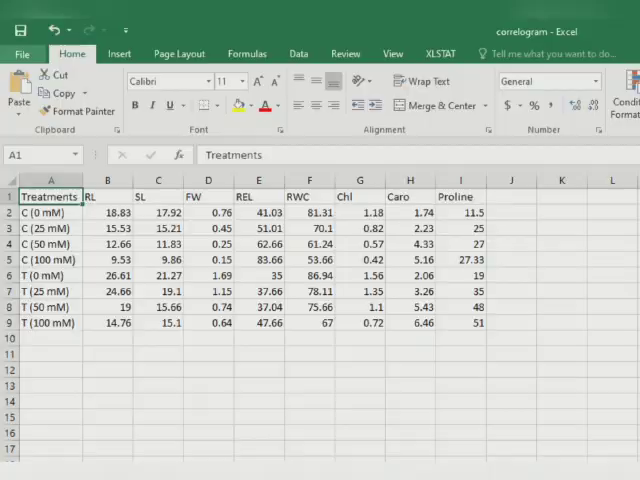
# Save the workbook to the Desktop as correlogram, replacing the existing file
pyautogui.click(22, 52)
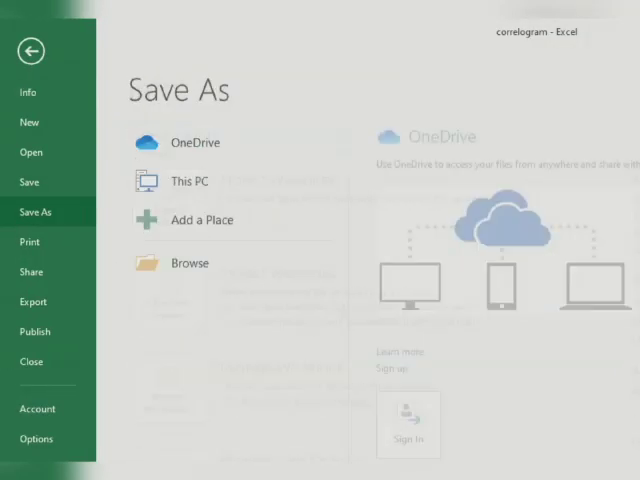
pyautogui.click(188, 180)
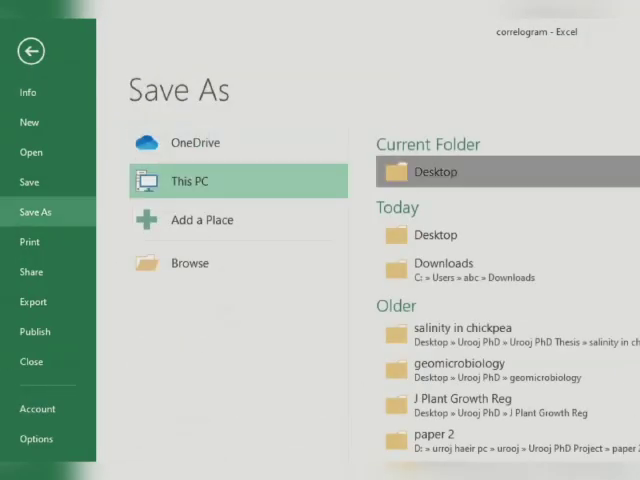
pyautogui.click(190, 264)
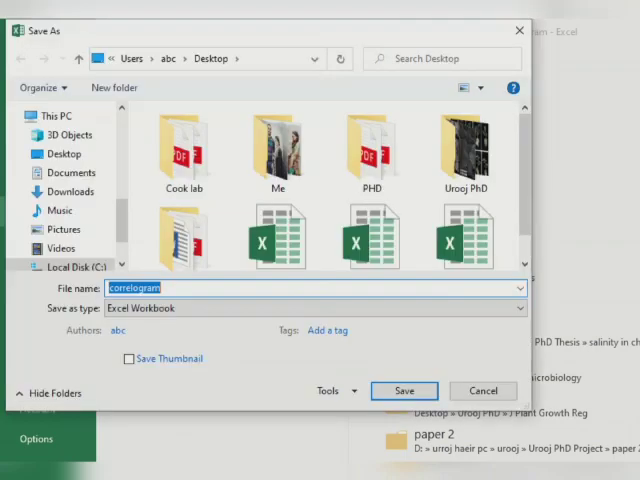
pyautogui.click(404, 390)
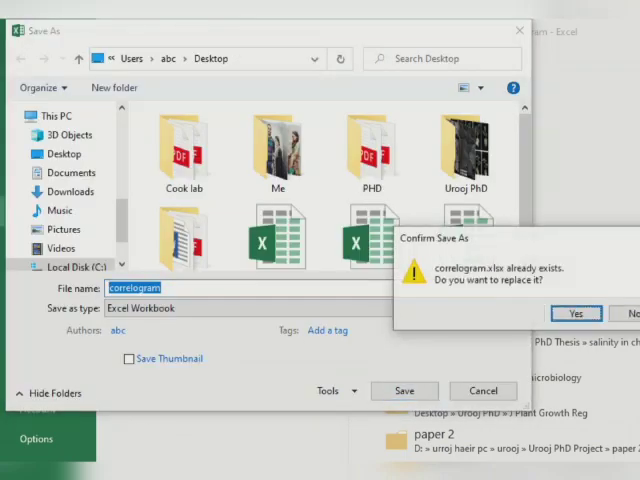
pyautogui.click(576, 312)
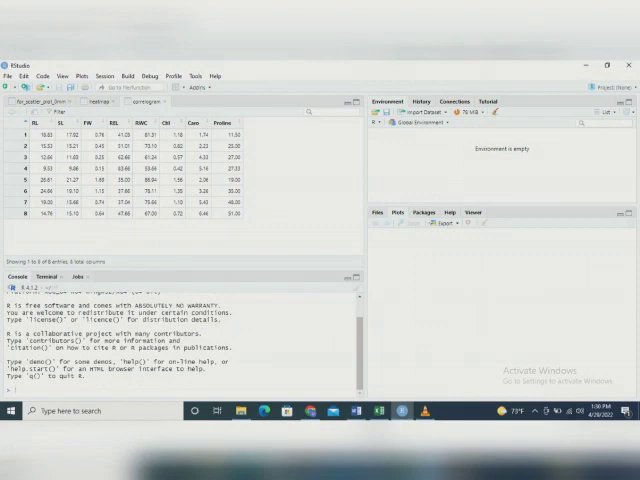
# Import correlogram.xlsx from the Desktop as a data frame with 8 variables
pyautogui.click(410, 112)
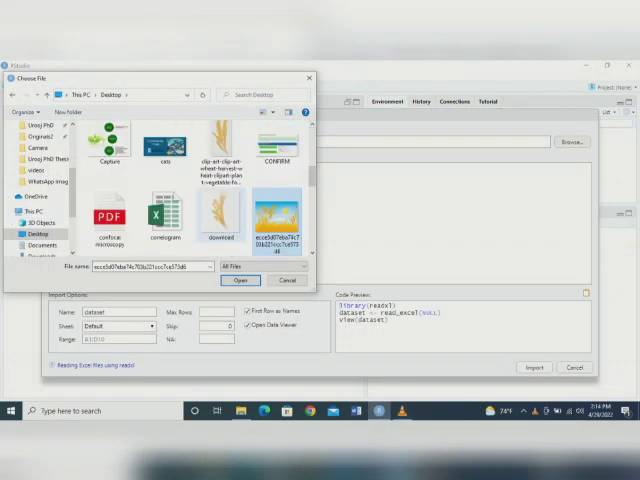
pyautogui.click(240, 280)
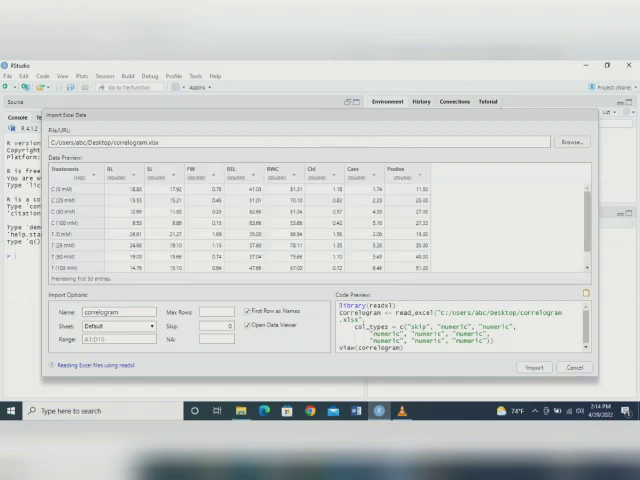
pyautogui.click(536, 368)
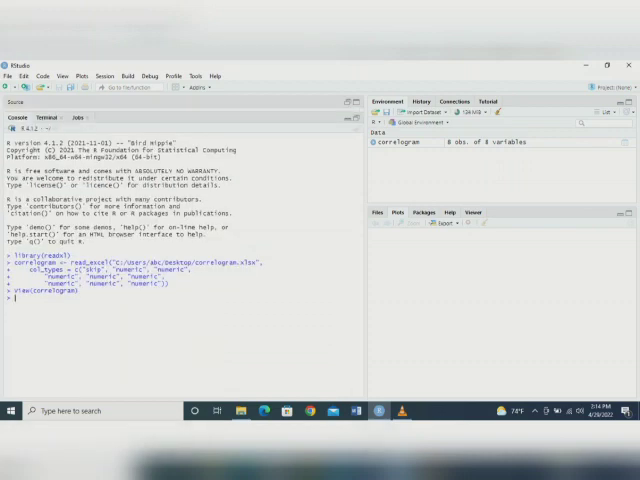
# Assign the imported correlogram data set to an object named data
pyautogui.write('data<-')
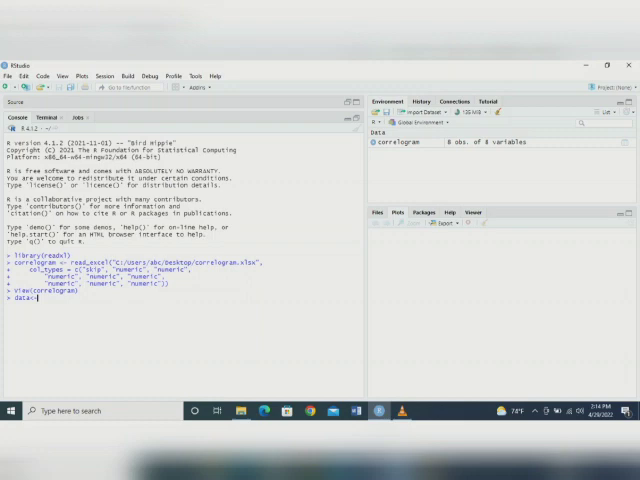
pyautogui.write('co')
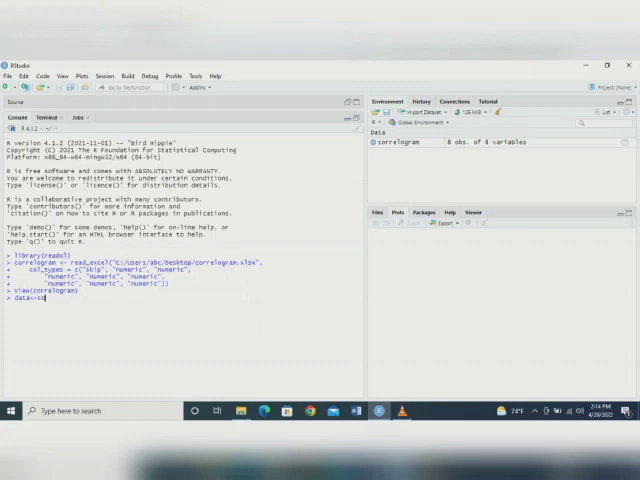
pyautogui.write('cor')
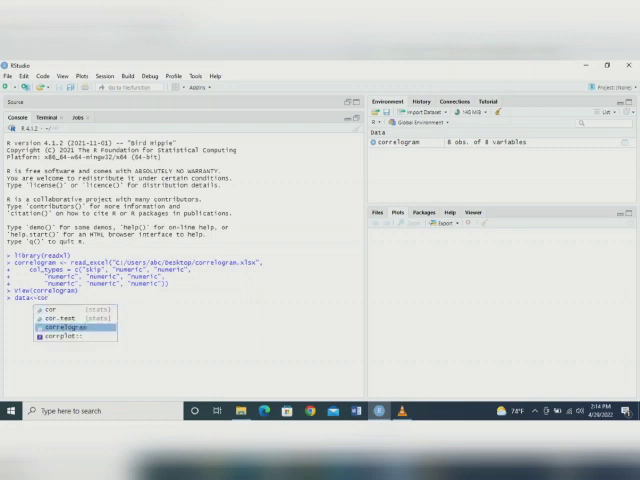
pyautogui.press('Return')
pyautogui.write('library(corrp')
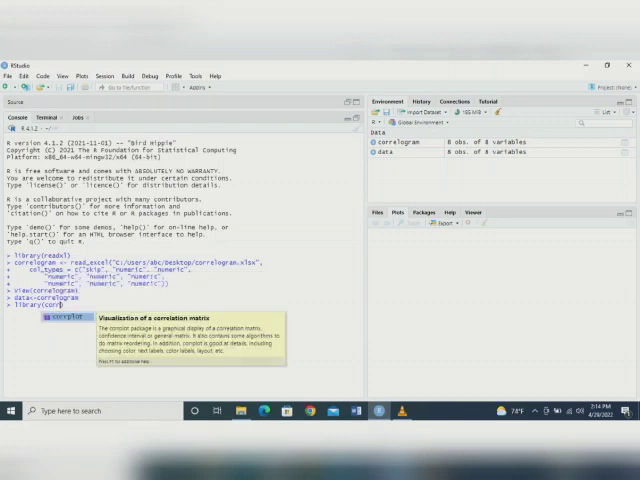
# Load the corrplot package with library(corrplot)
pyautogui.press('Return')
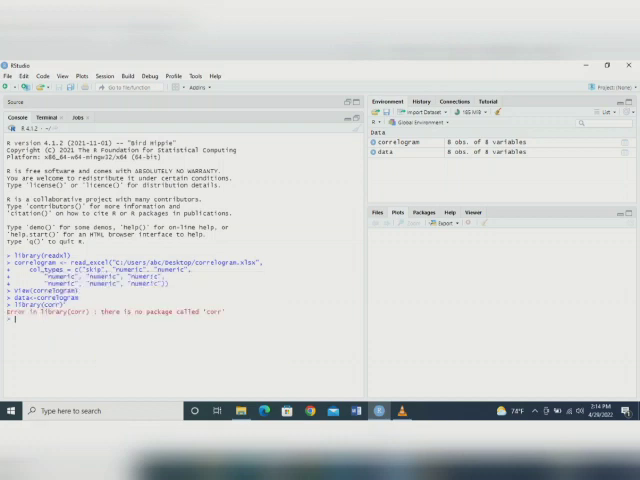
pyautogui.write('library')
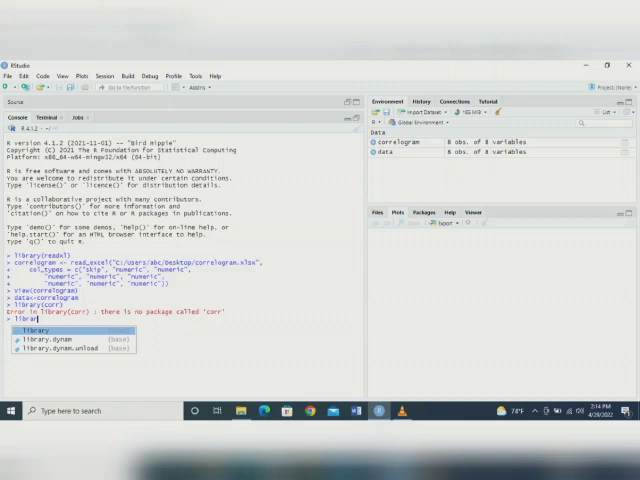
pyautogui.write('(corrplot')
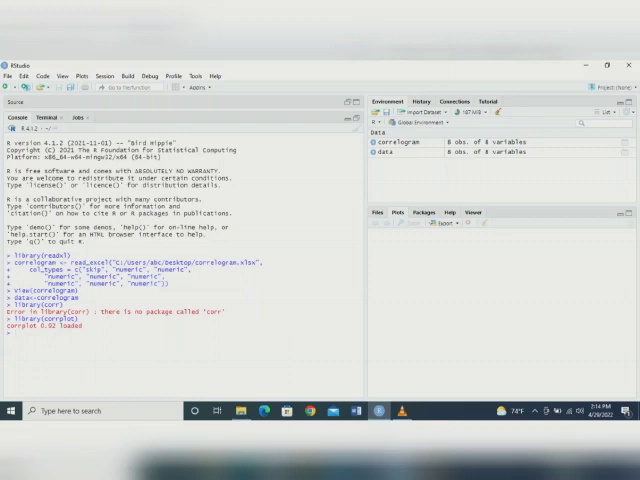
pyautogui.write('cor(corr')
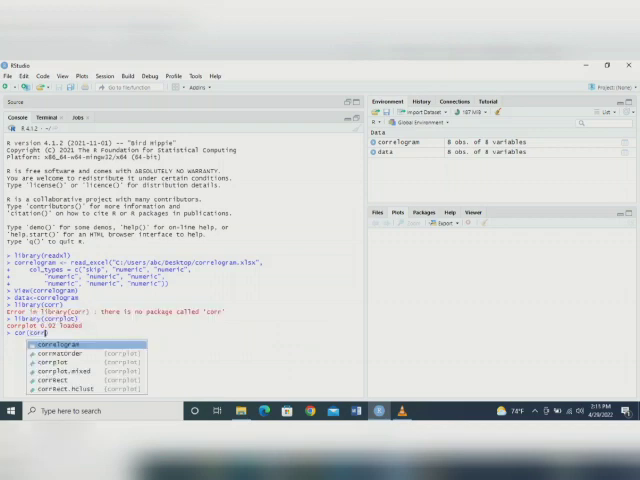
# Compute M<-cor(data) and draw corrplot(M, method="circle") in the Plots pane
pyautogui.press('Return')
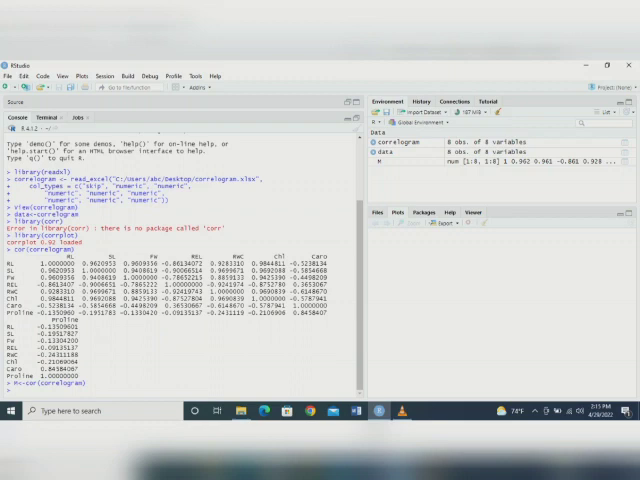
pyautogui.write('corrplot(M, method="circle")')
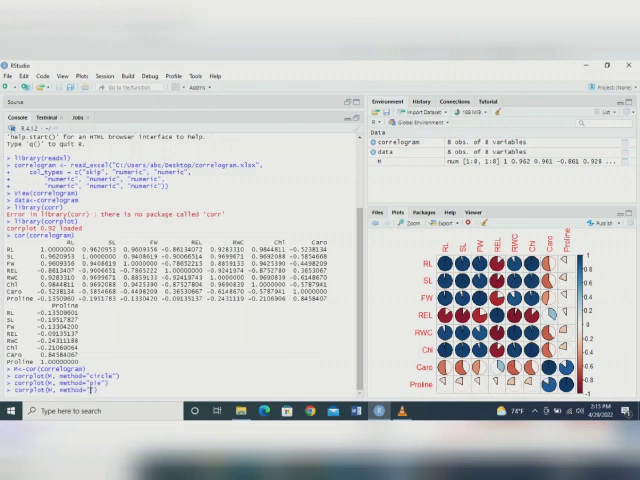
# Redraw the correlogram with type="lower" and colour, then maximize it in the Plot Zoom window
pyautogui.write('color')
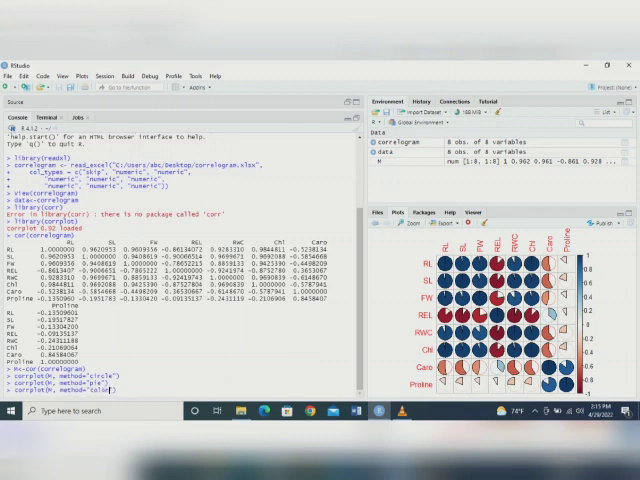
pyautogui.press('Return')
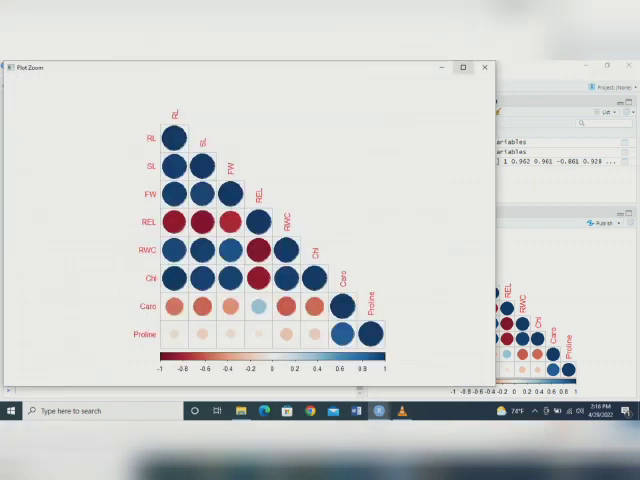
pyautogui.click(464, 68)
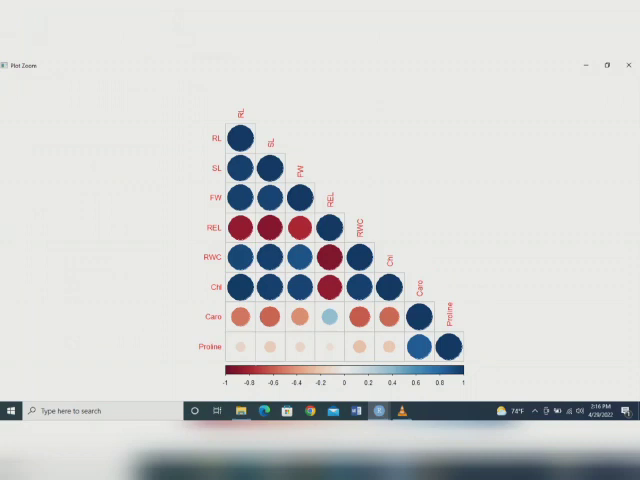